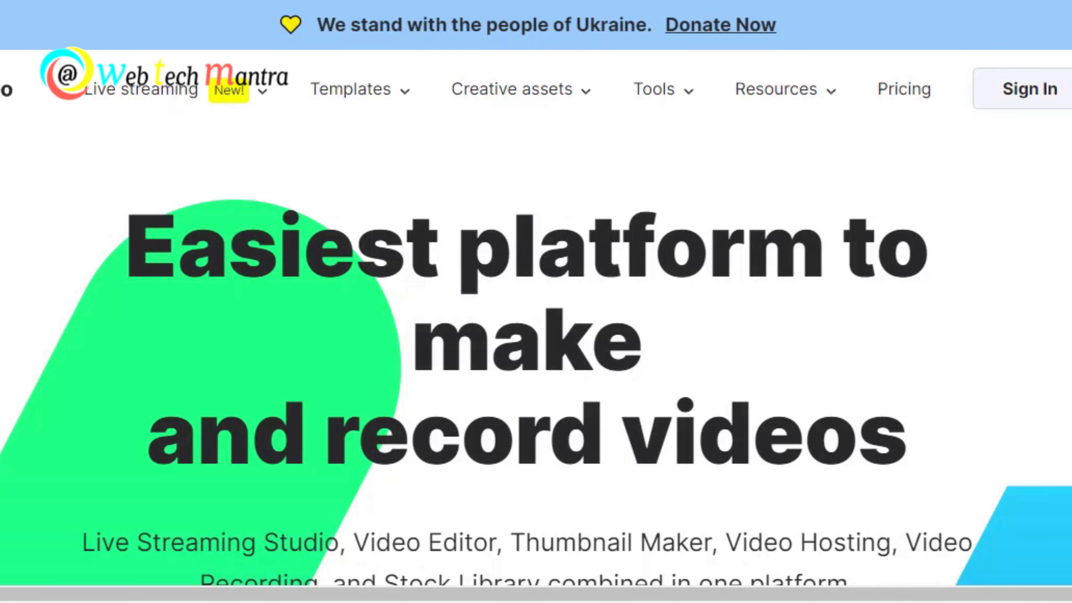
Step: Scroll the Wave.video homepage down to the Live Streaming Studio editor demo
scroll(down, 3)
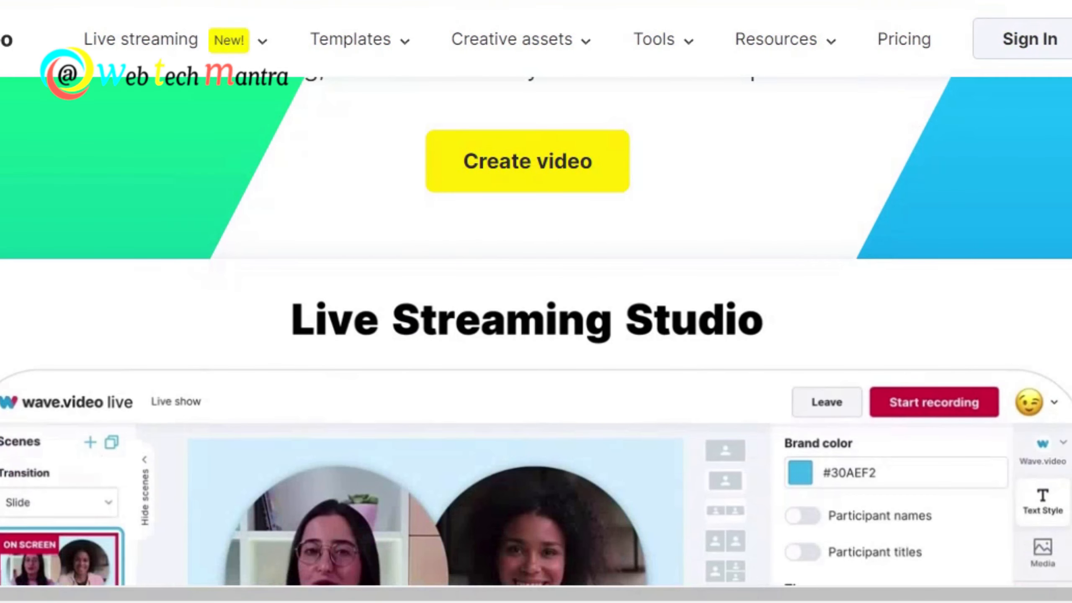
scroll(down, 3)
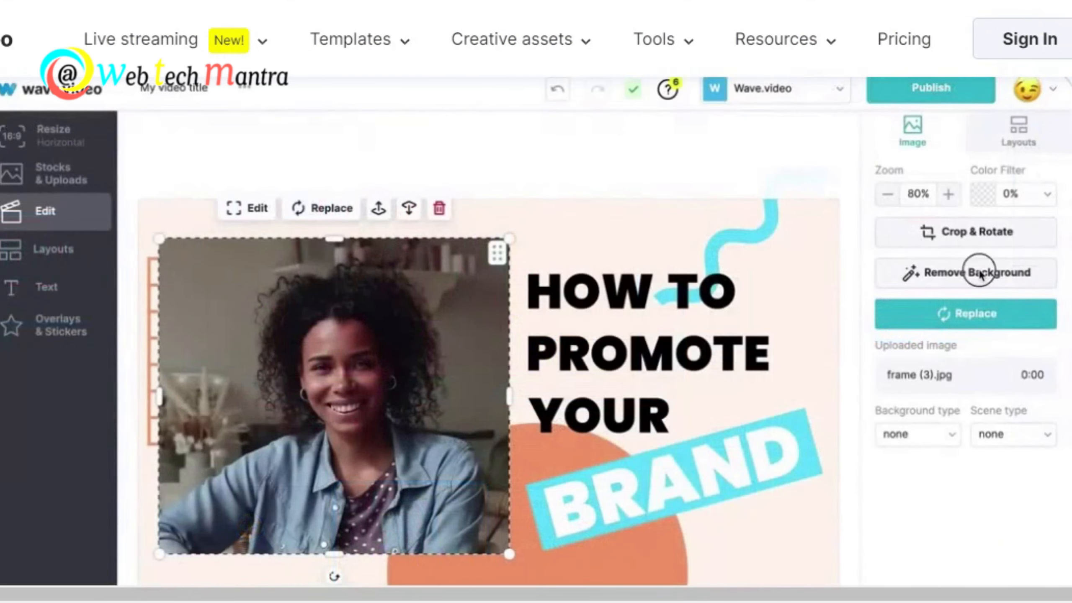
Step: Remove the background from the woman's portrait and enlarge the cutout
click(979, 273)
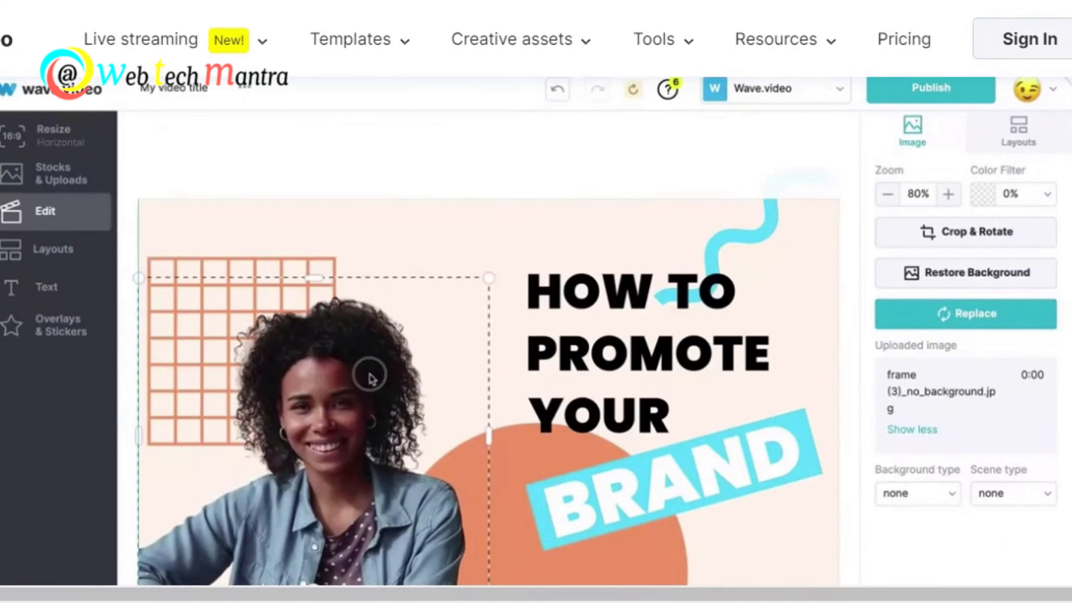
drag(488, 278, 559, 212)
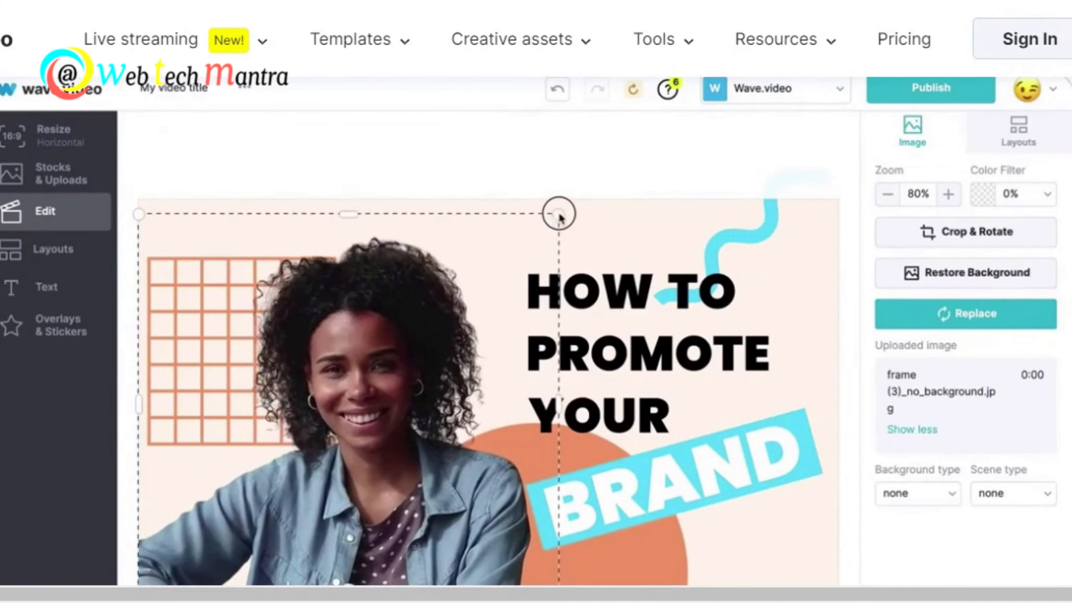
scroll(down, 3)
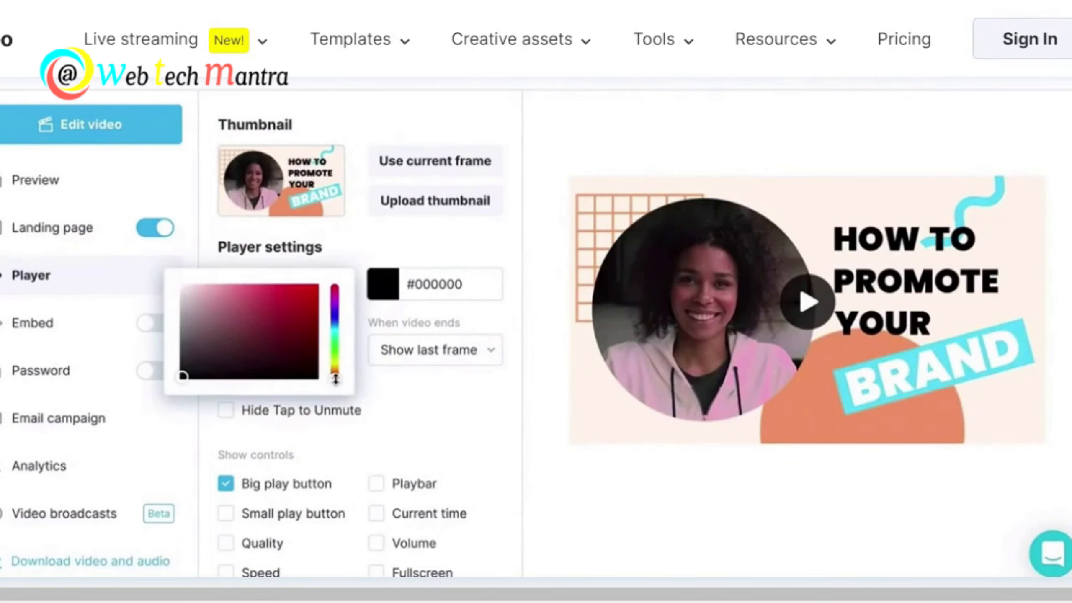
Step: Open the video page's Share dialog and copy its link
click(333, 336)
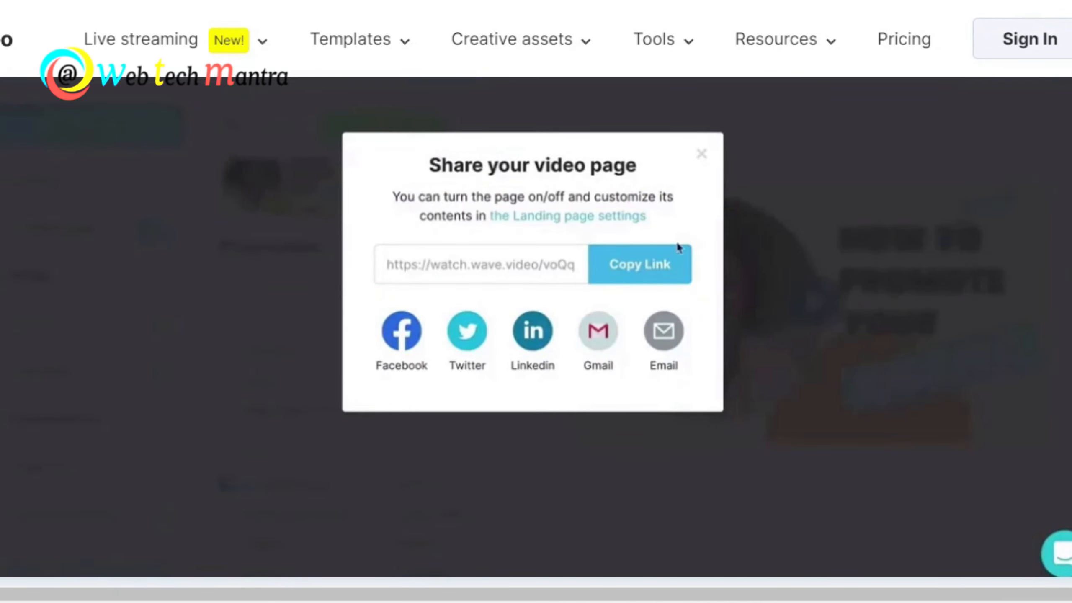
click(701, 153)
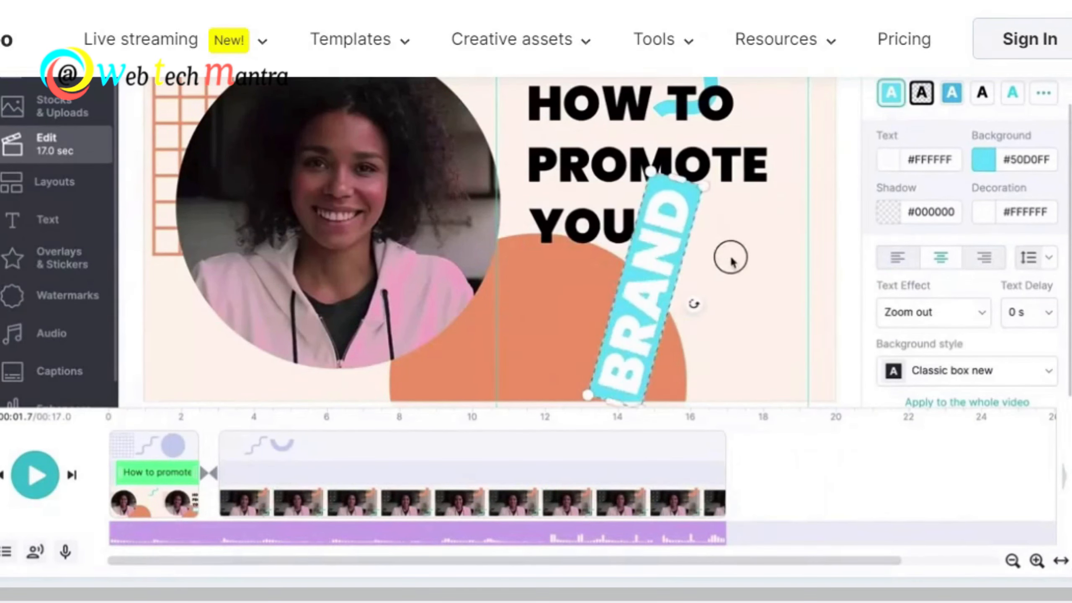
Step: Select the BRAND text box on the canvas
click(35, 476)
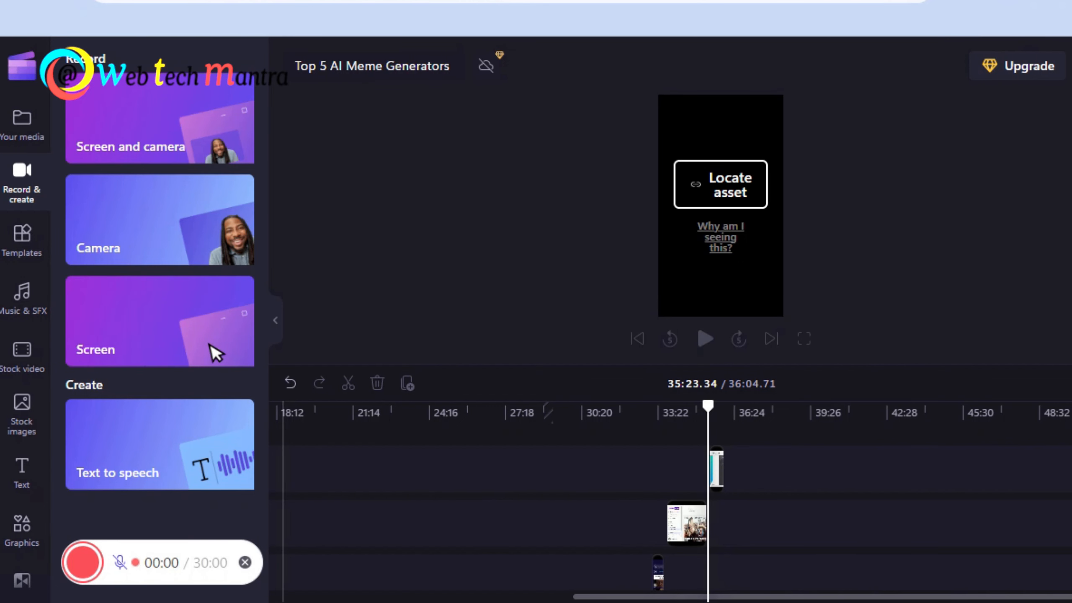
Step: Browse Clipchamp's video template categories and the Music & SFX library
click(22, 239)
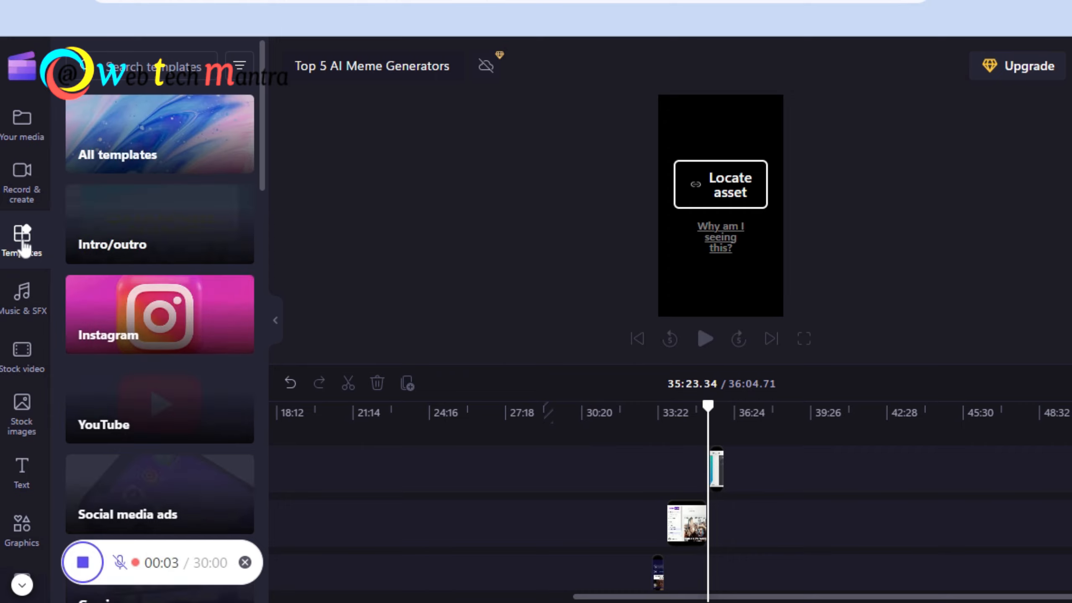
scroll(down, 3)
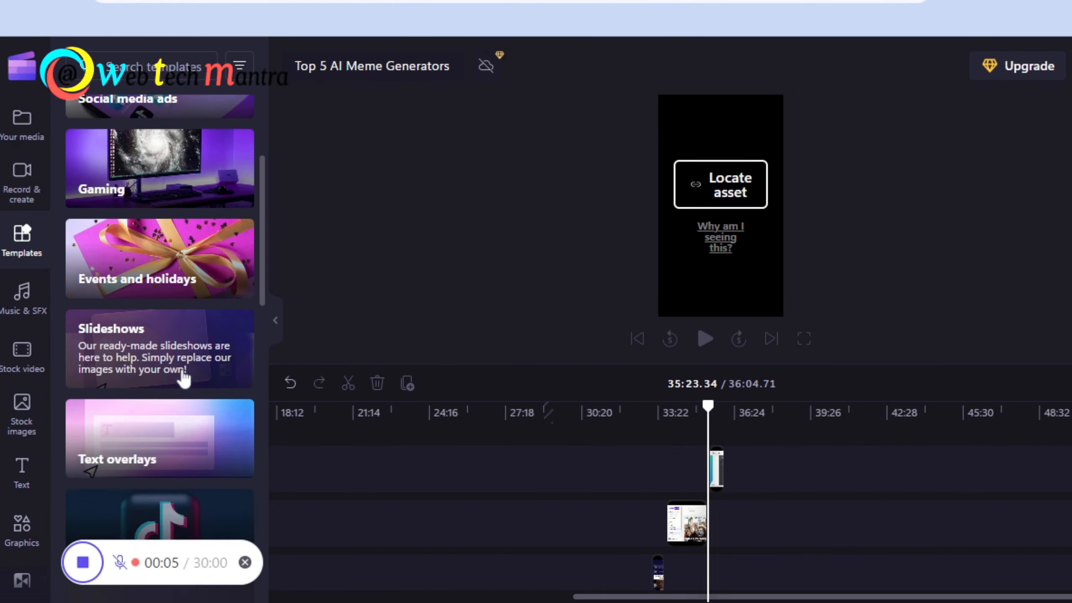
scroll(down, 3)
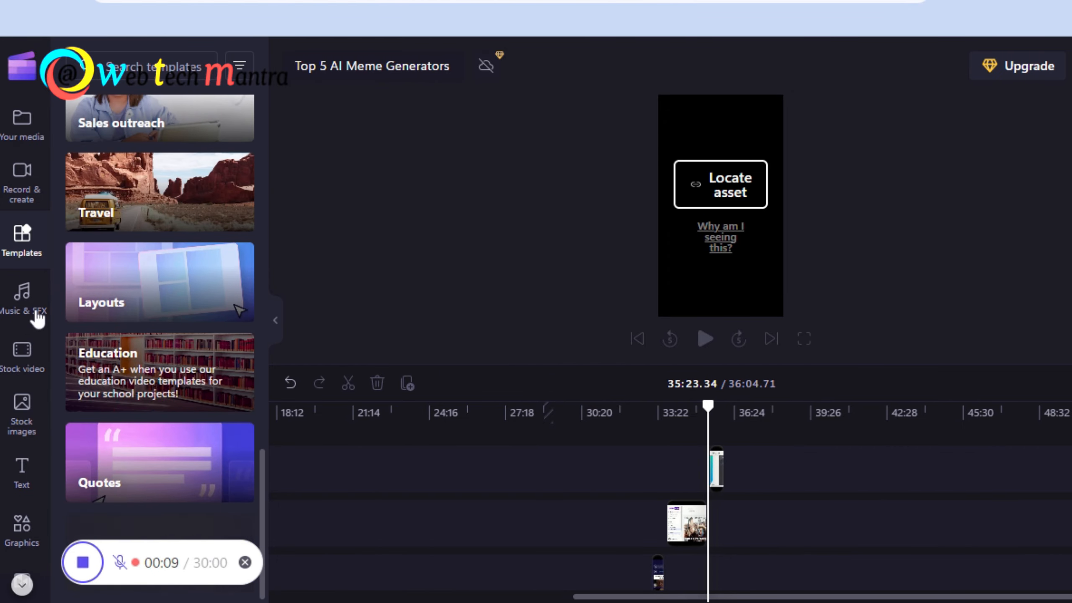
click(22, 299)
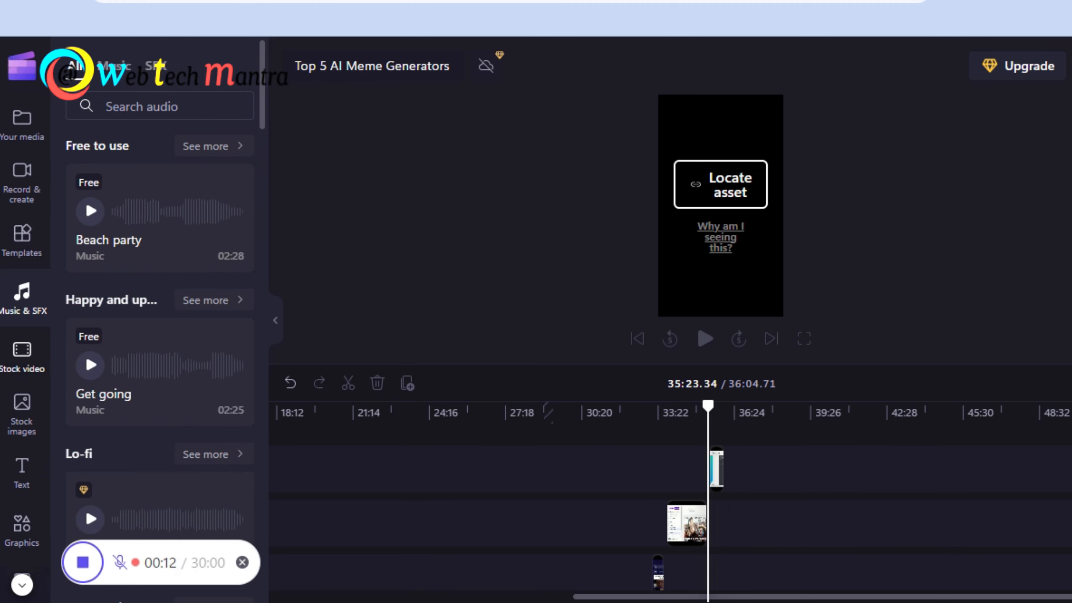
click(22, 363)
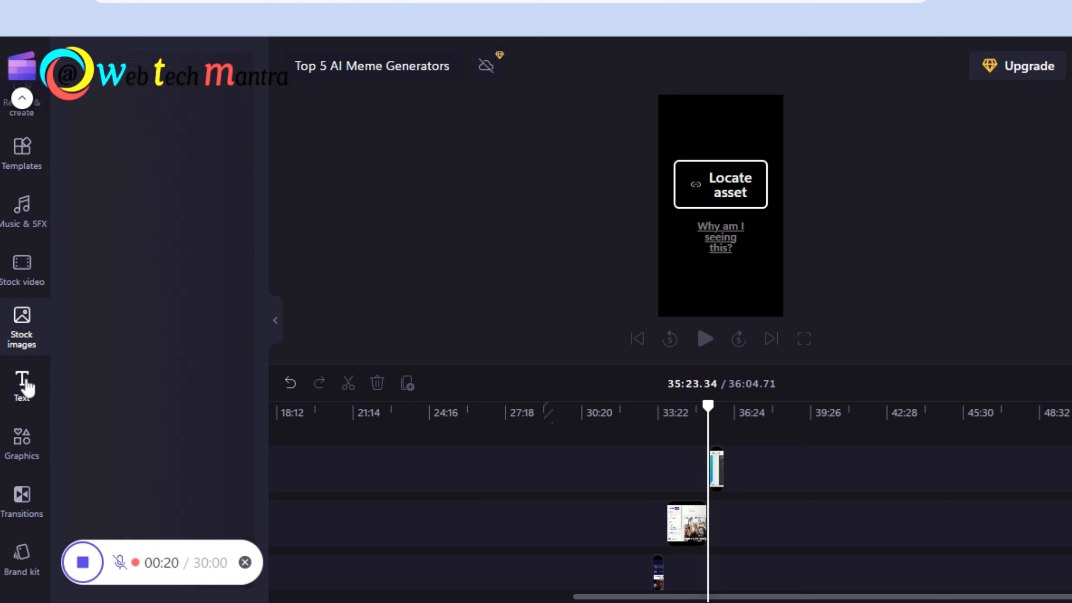
mouse_move(40, 457)
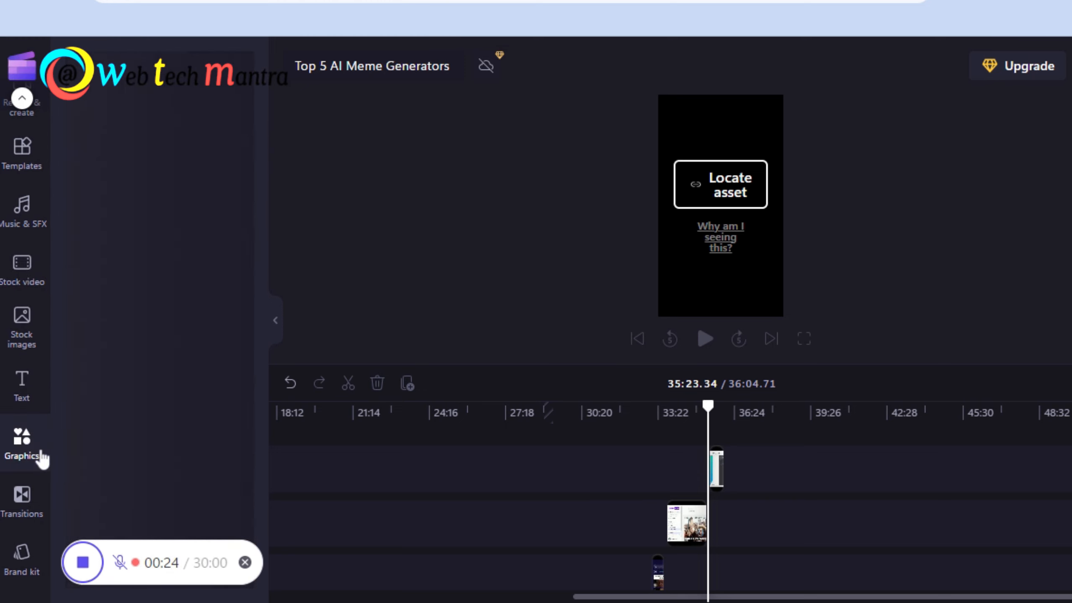
Step: Show the Graphics library, the project's imported media, and the clip Speed settings
click(22, 437)
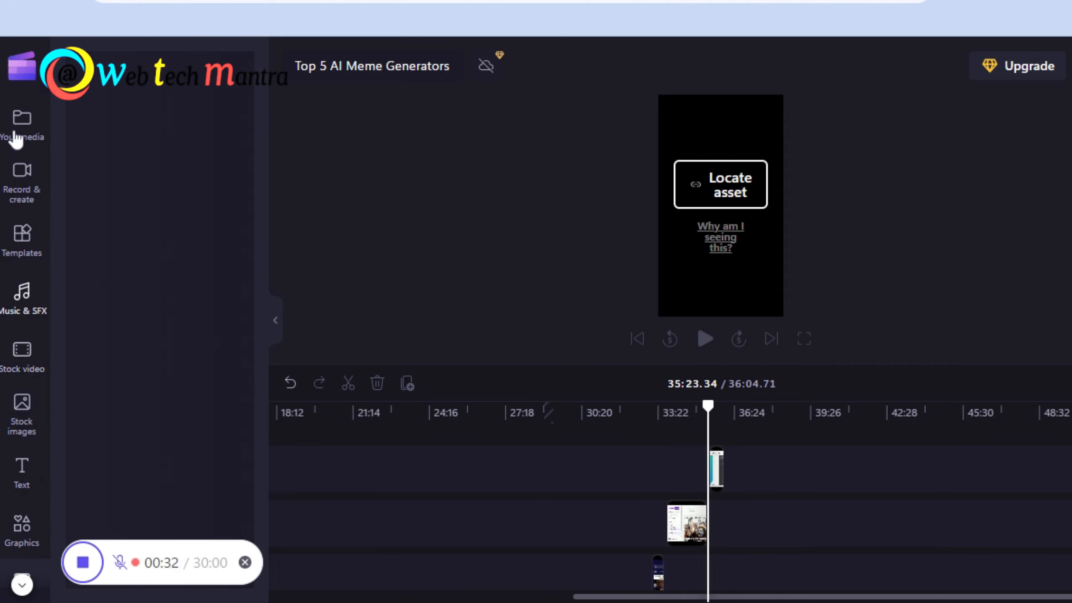
click(22, 119)
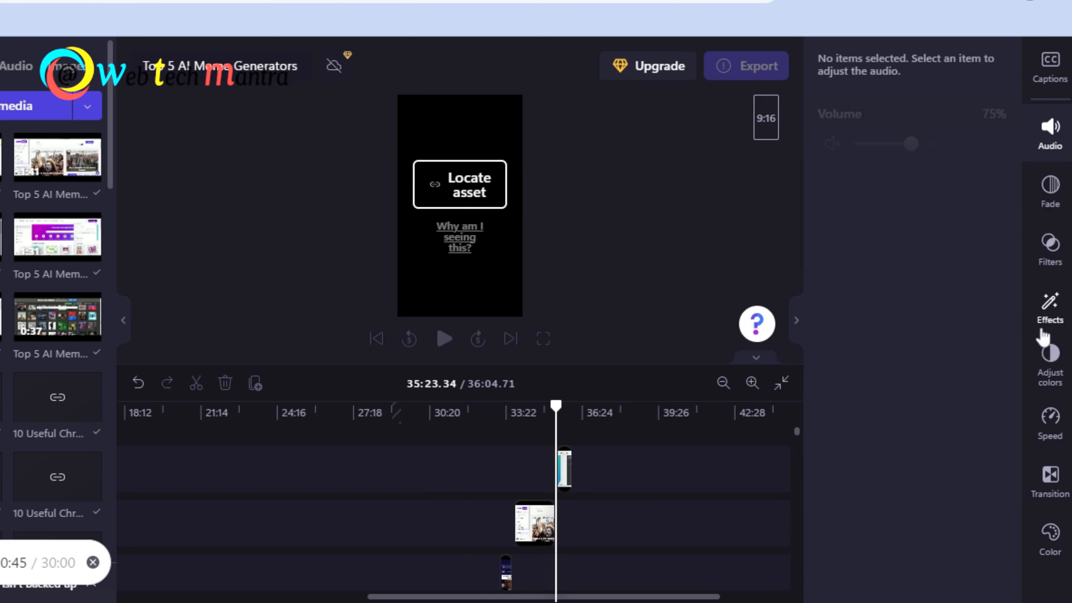
click(1048, 429)
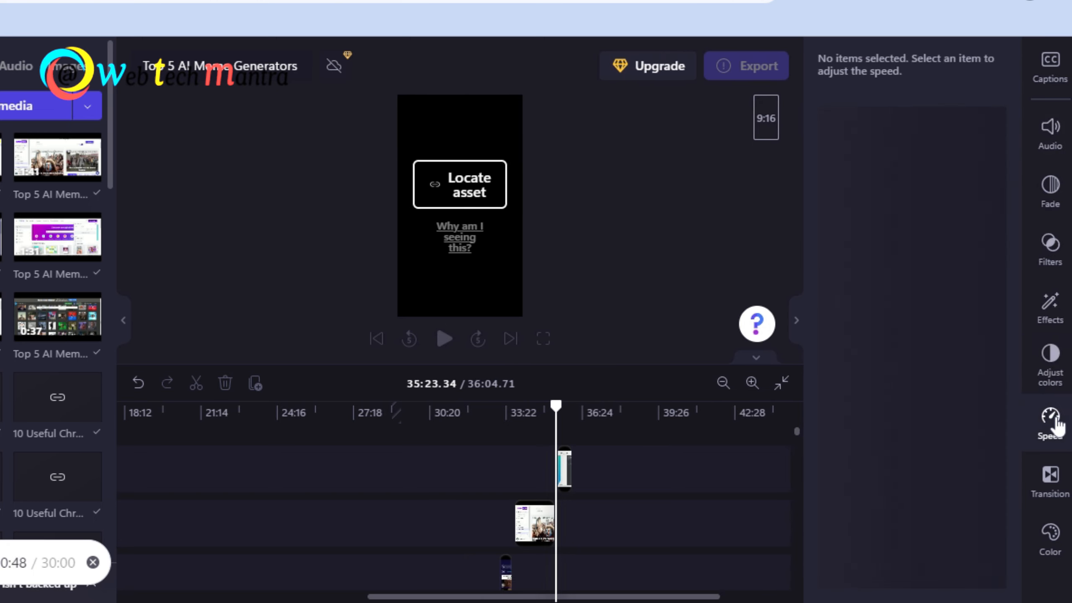
click(1050, 478)
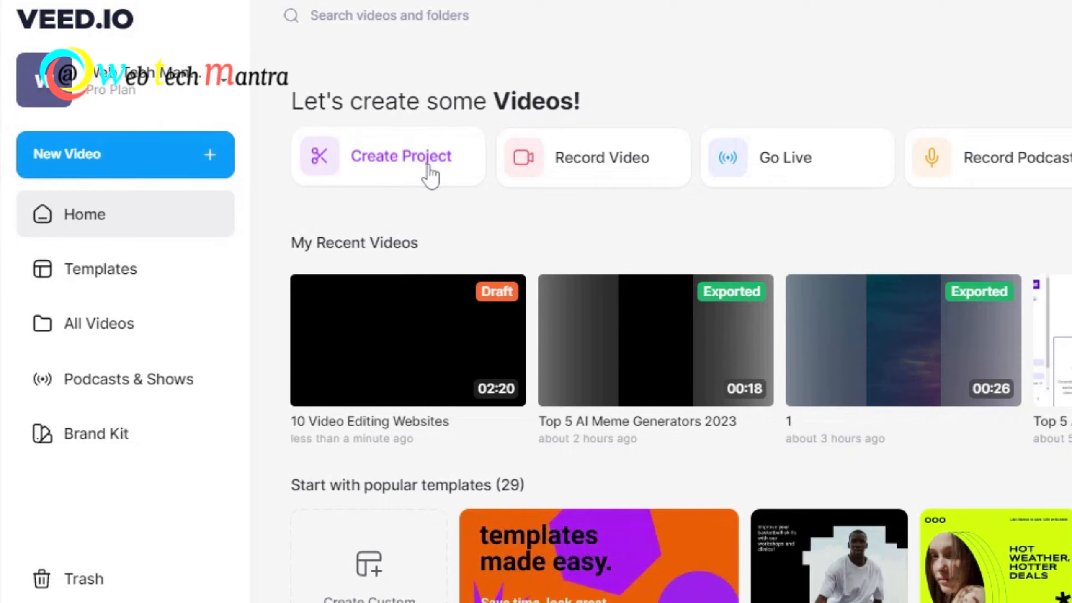
Step: Start a new VEED.IO video project and browse its media, subtitle and text preset panels
click(400, 157)
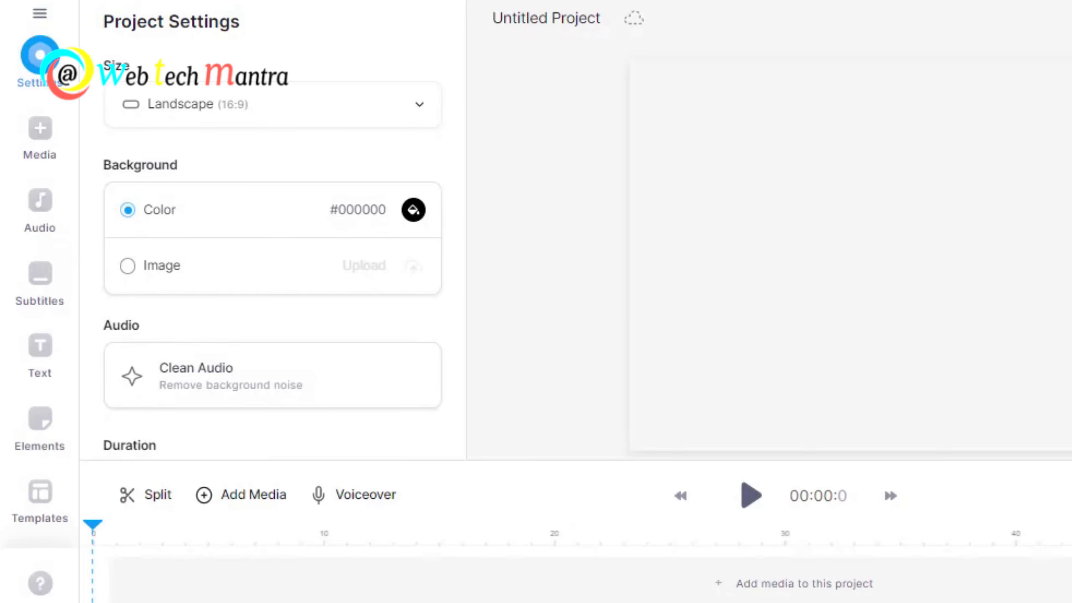
click(39, 130)
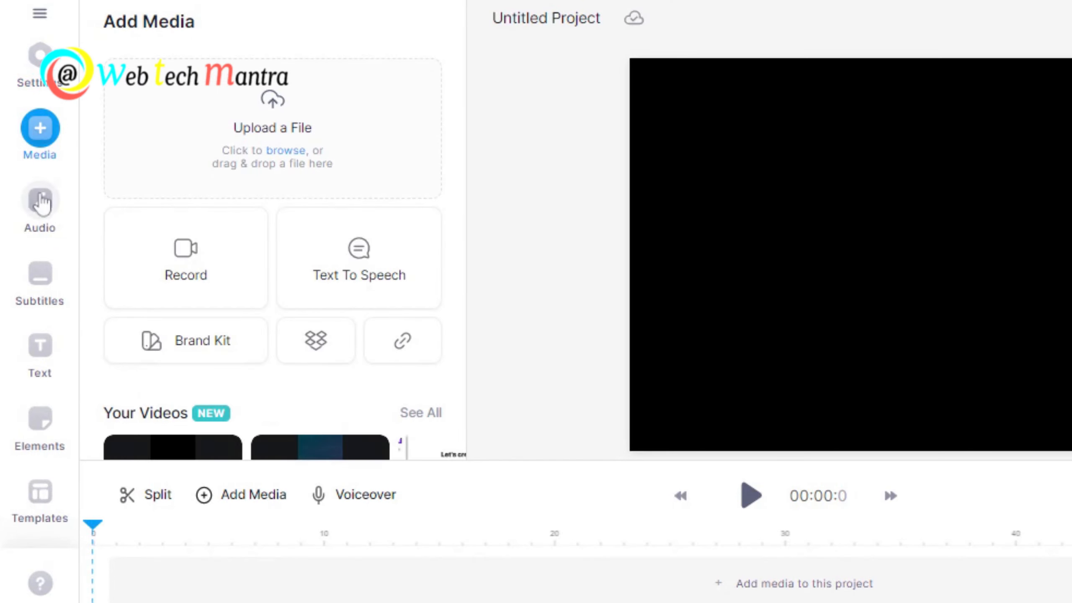
click(38, 274)
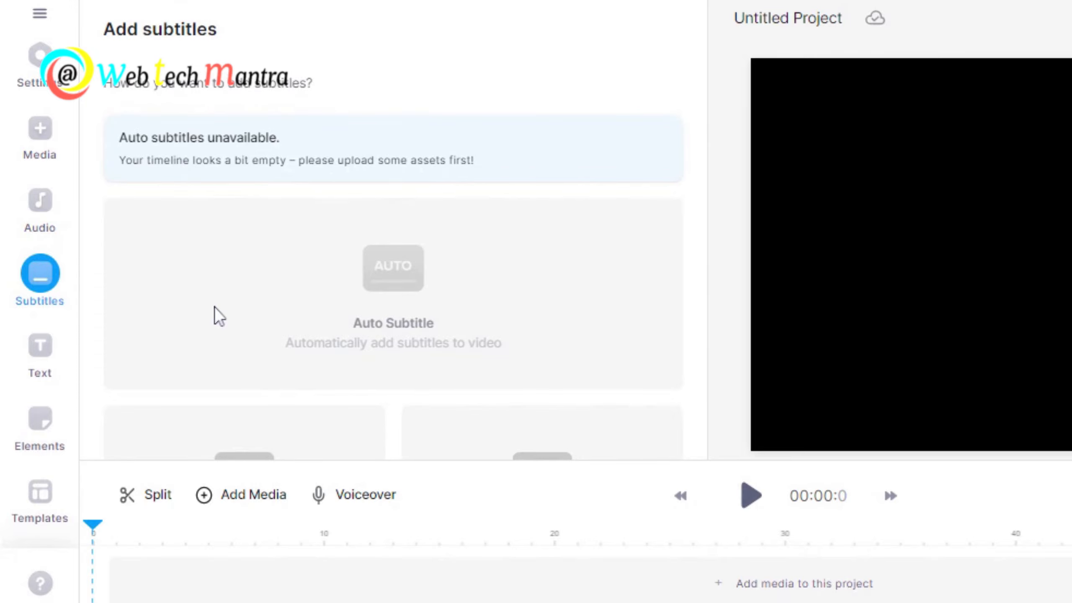
click(39, 346)
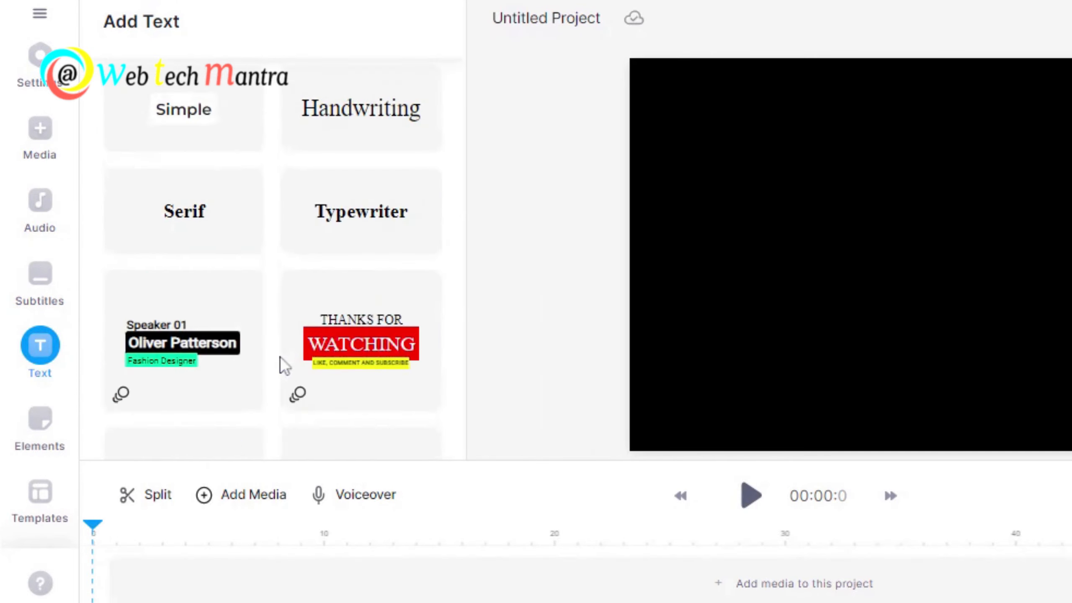
scroll(down, 3)
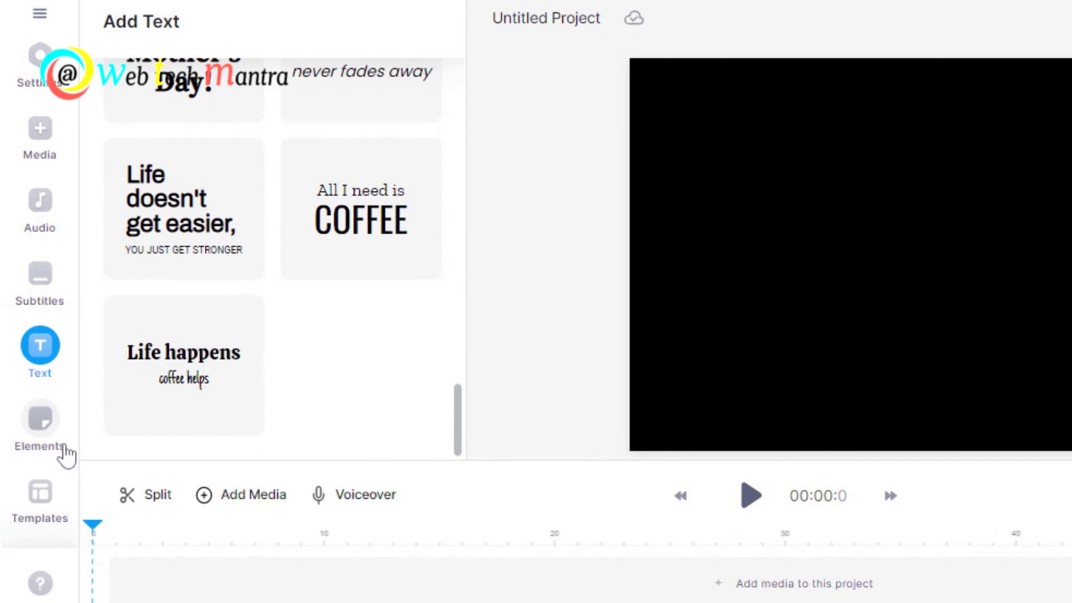
Step: Scroll through the Elements library, then view the media library's music and sound effects
click(39, 419)
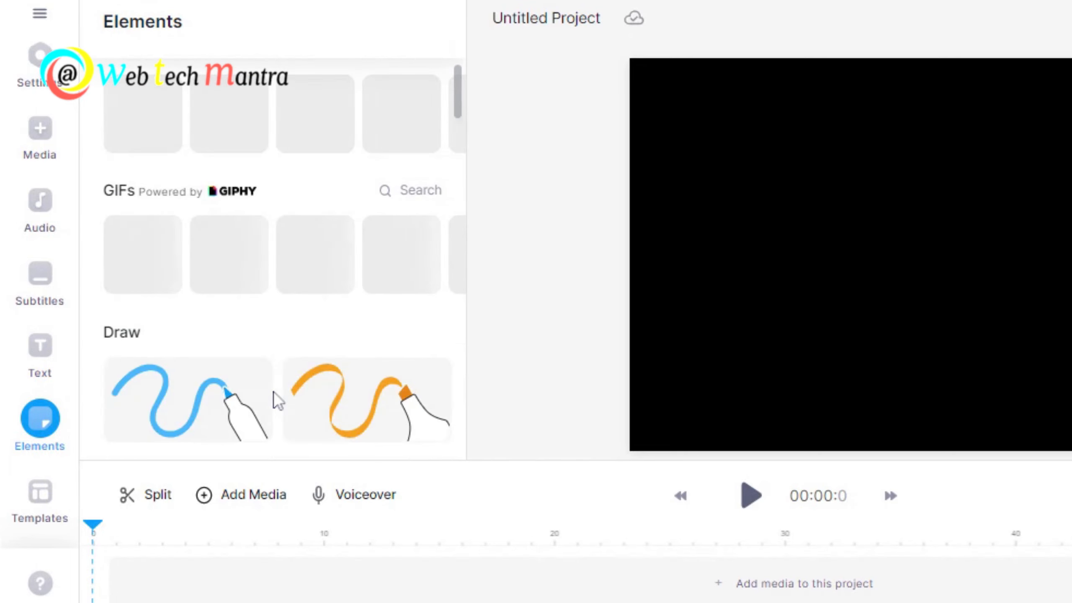
scroll(down, 3)
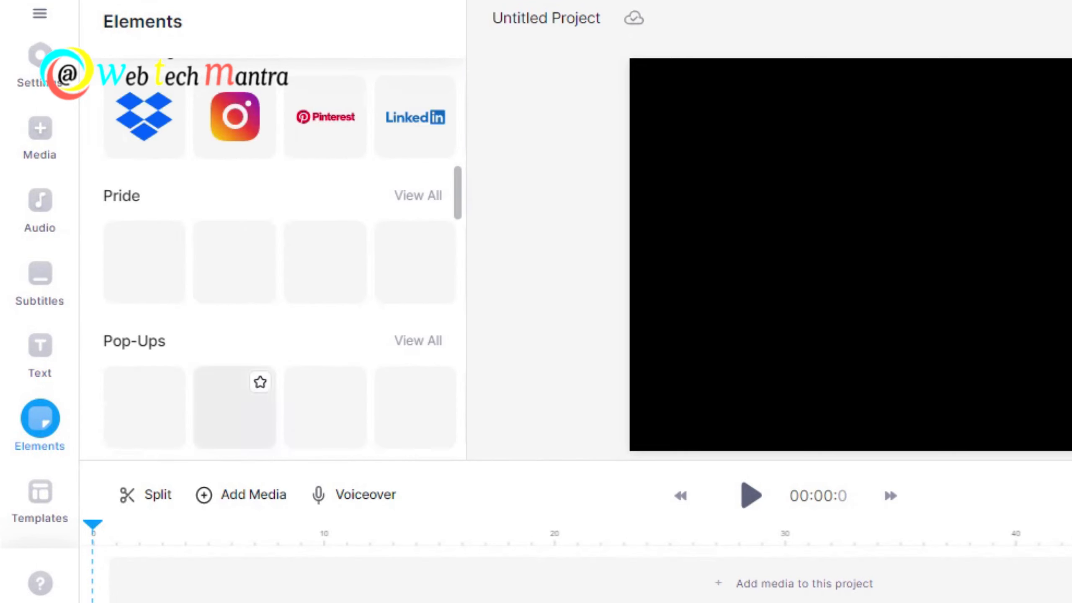
scroll(down, 3)
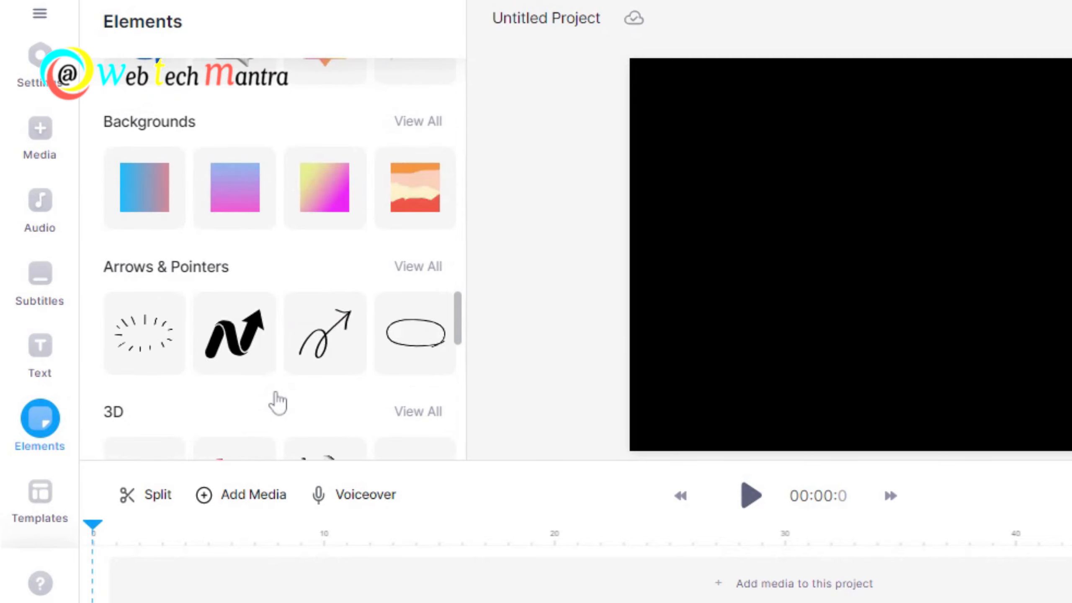
scroll(down, 3)
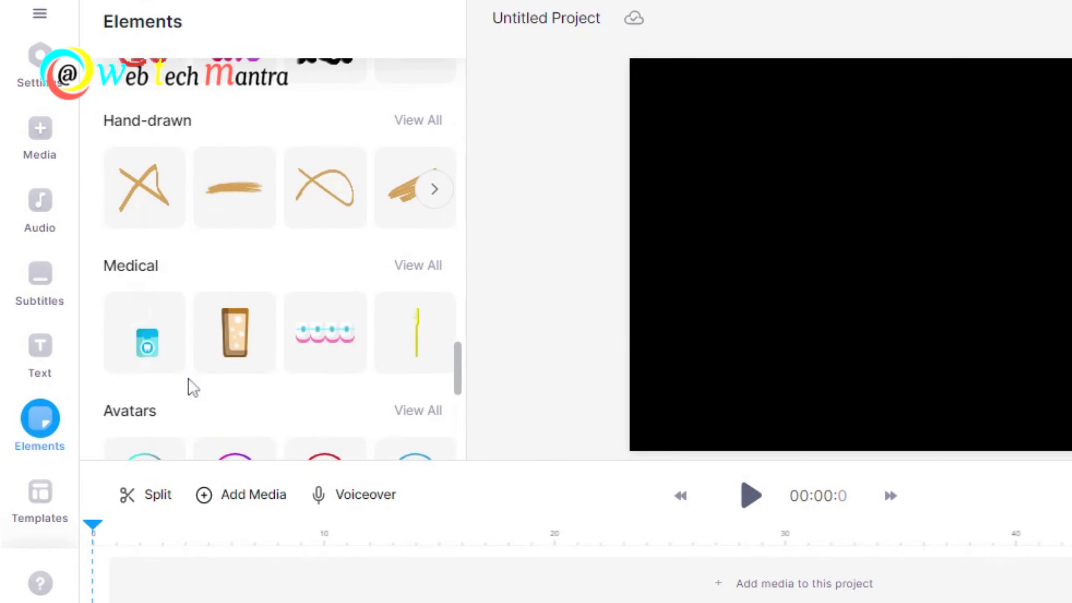
scroll(down, 3)
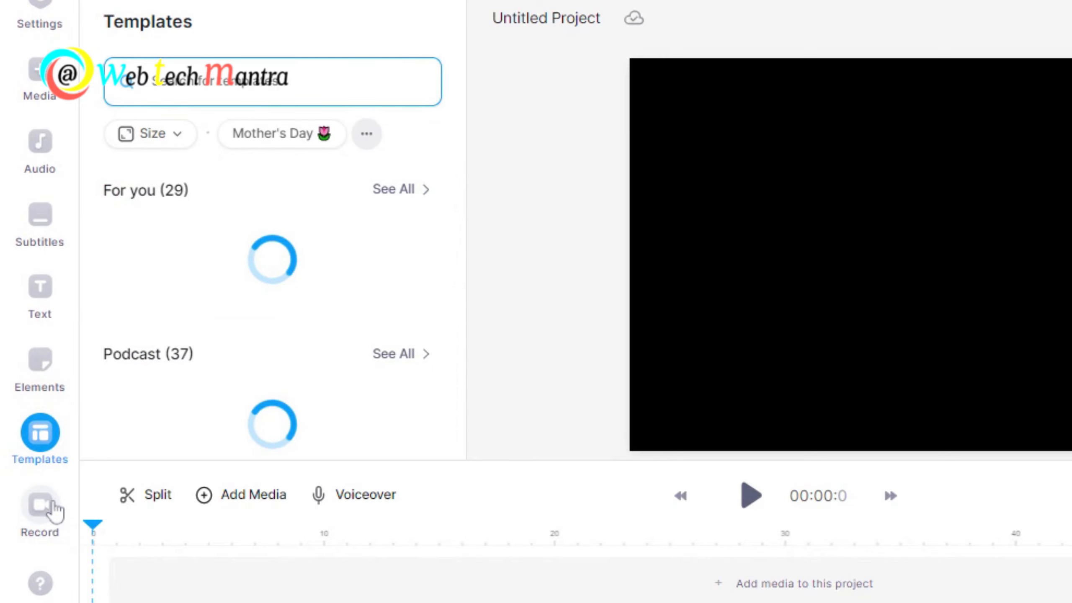
scroll(down, 3)
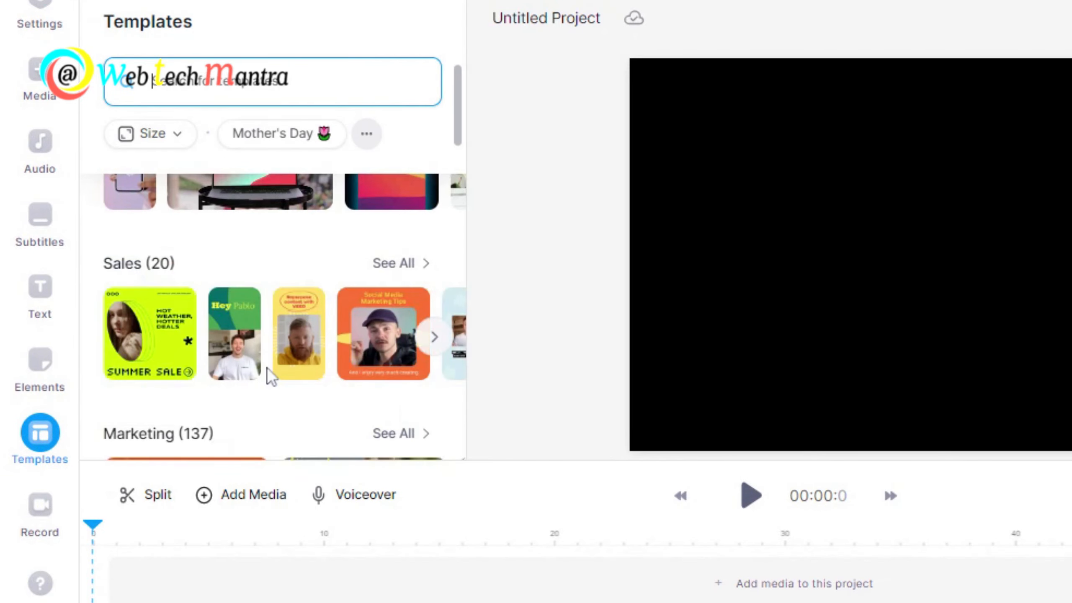
scroll(down, 3)
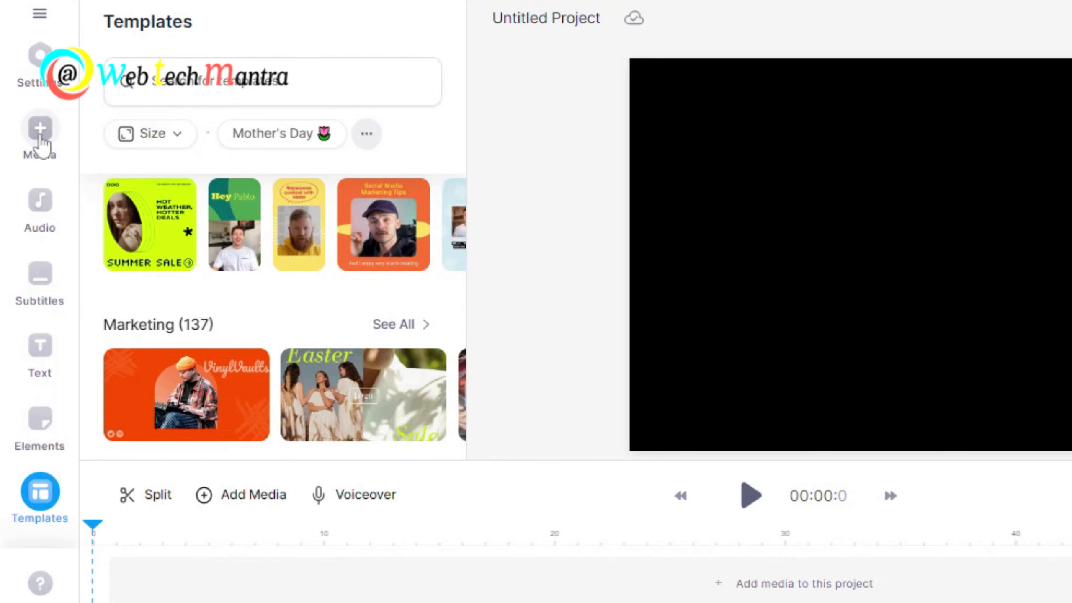
click(38, 128)
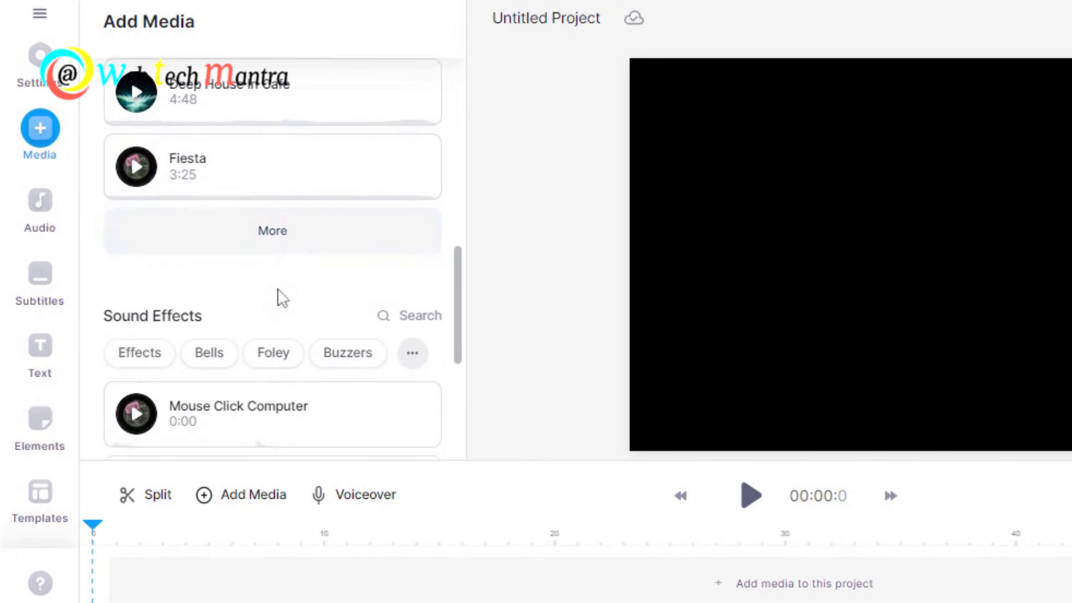
click(39, 200)
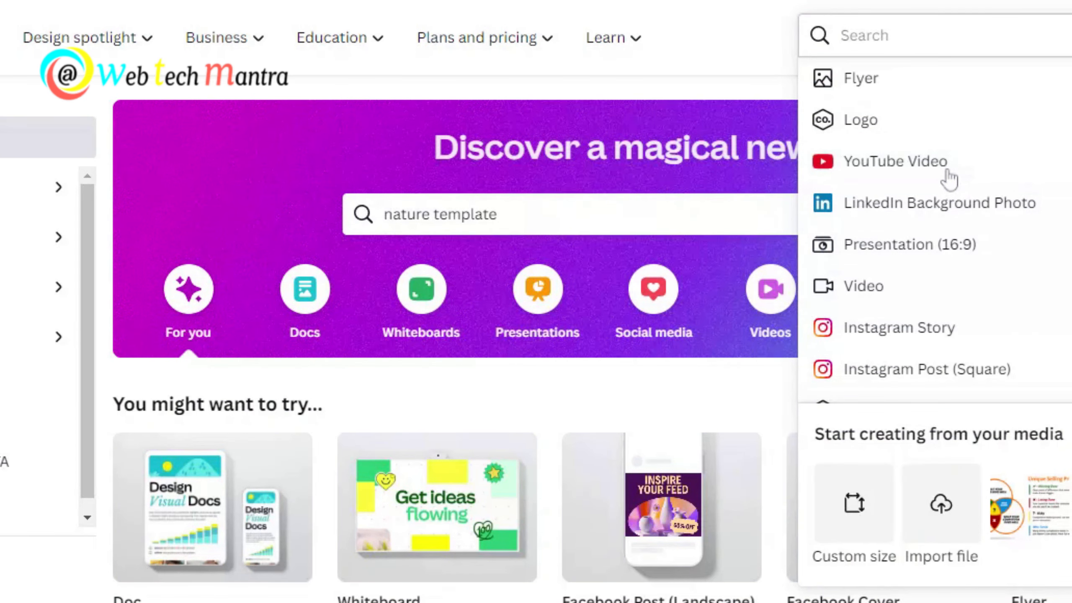
Step: Search the YouTube Thumbnail templates for 'nat' and scroll through the nature results
click(895, 161)
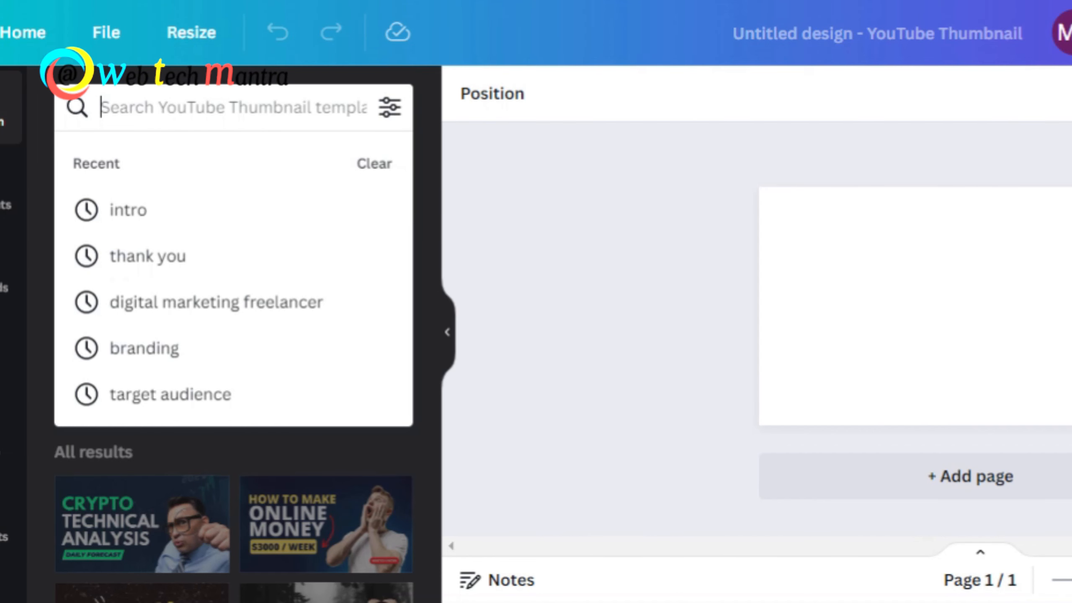
text(nature)
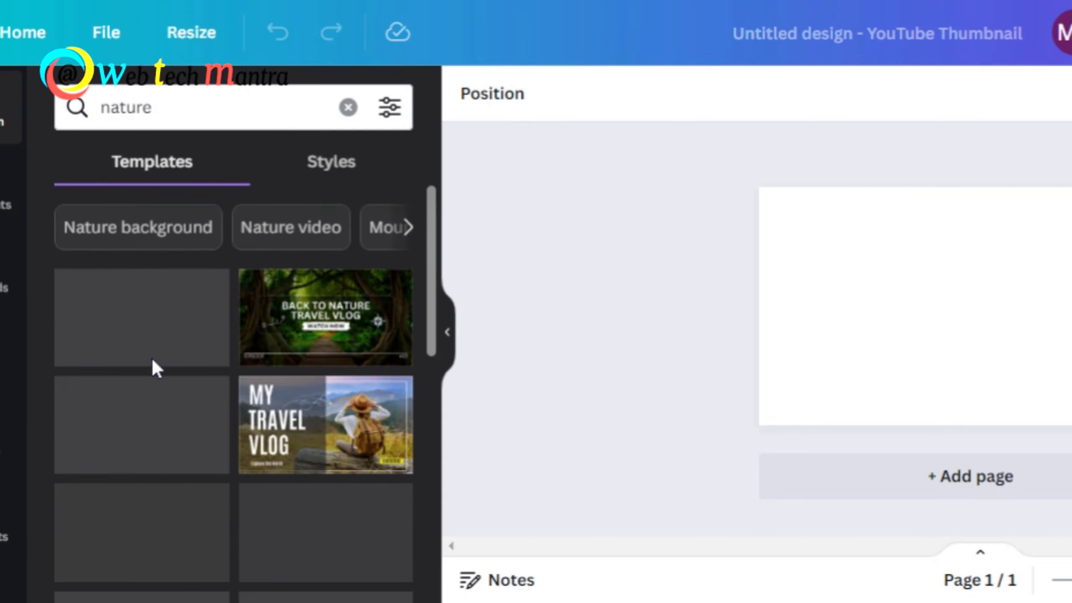
scroll(down, 3)
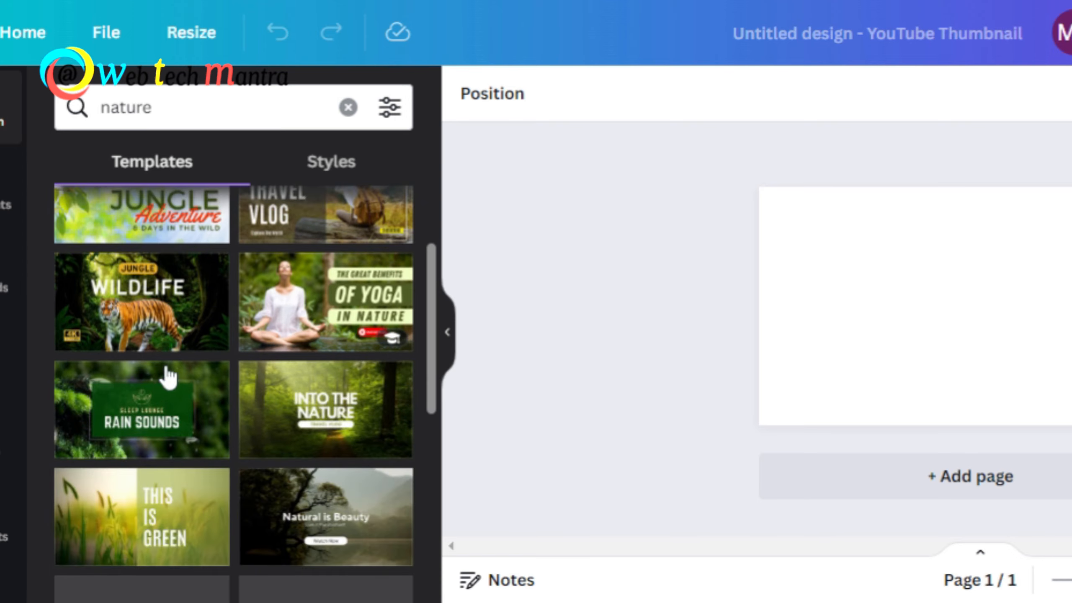
scroll(down, 3)
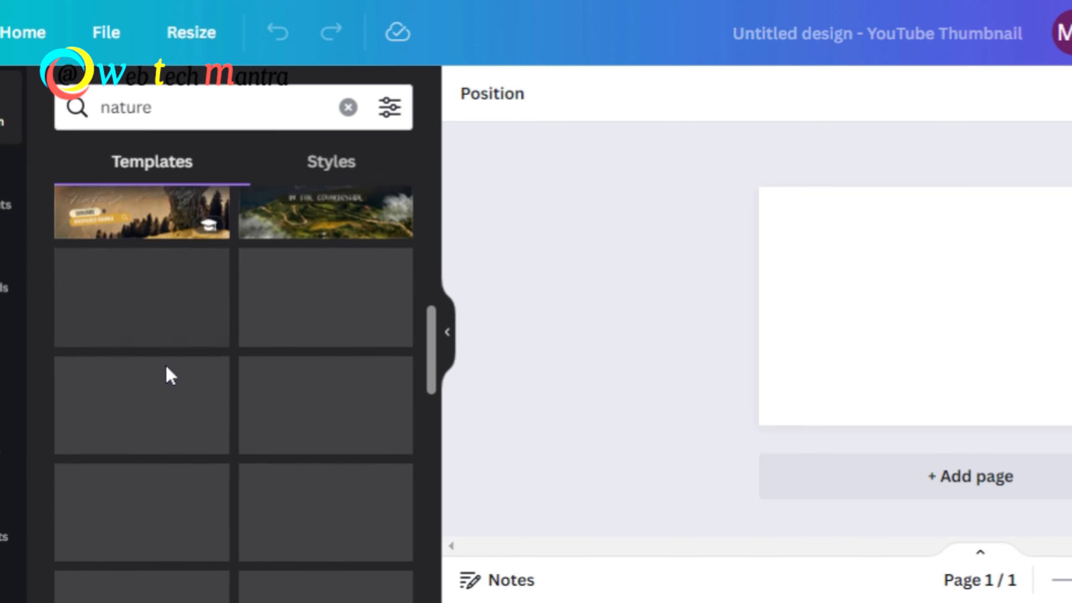
scroll(down, 3)
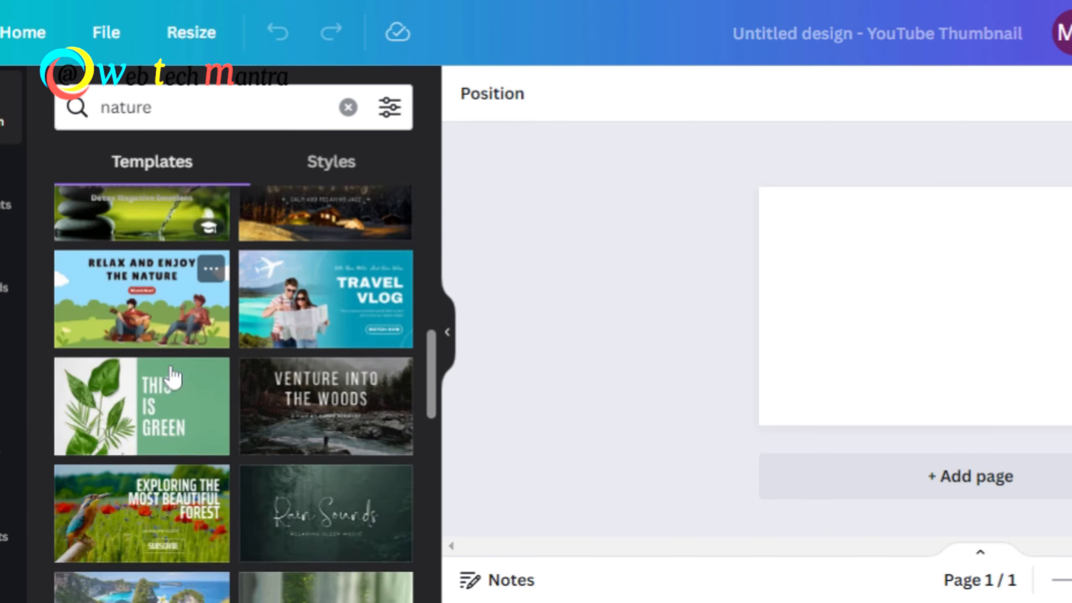
scroll(down, 3)
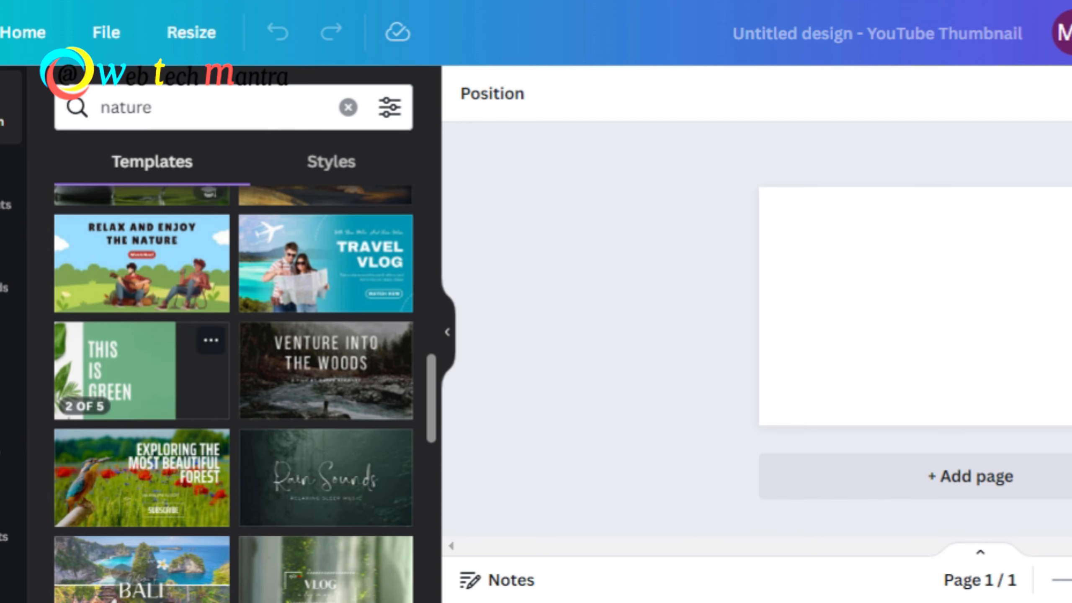
scroll(down, 3)
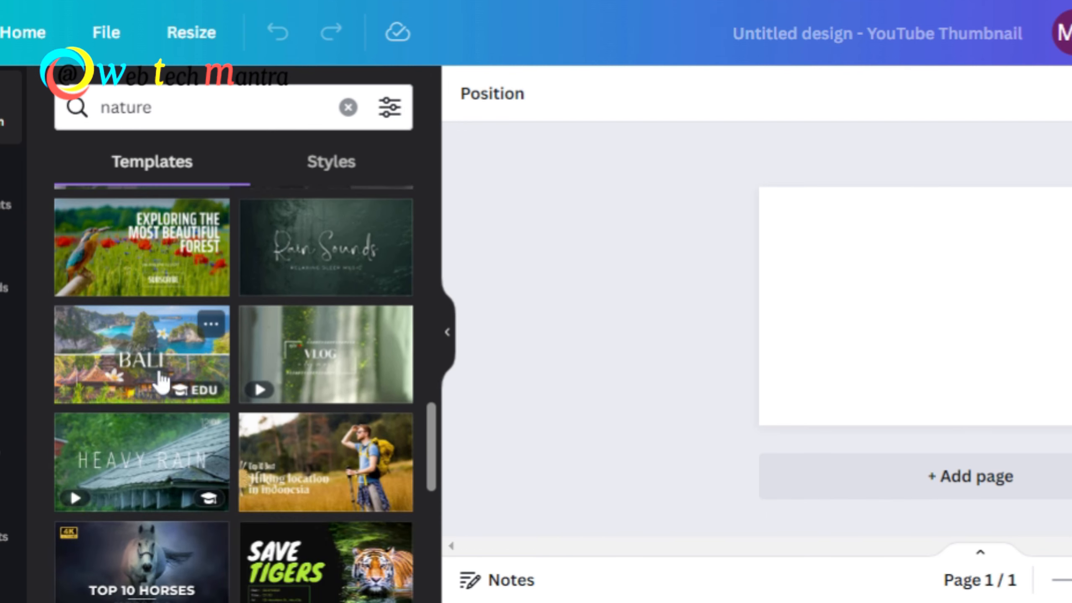
scroll(down, 3)
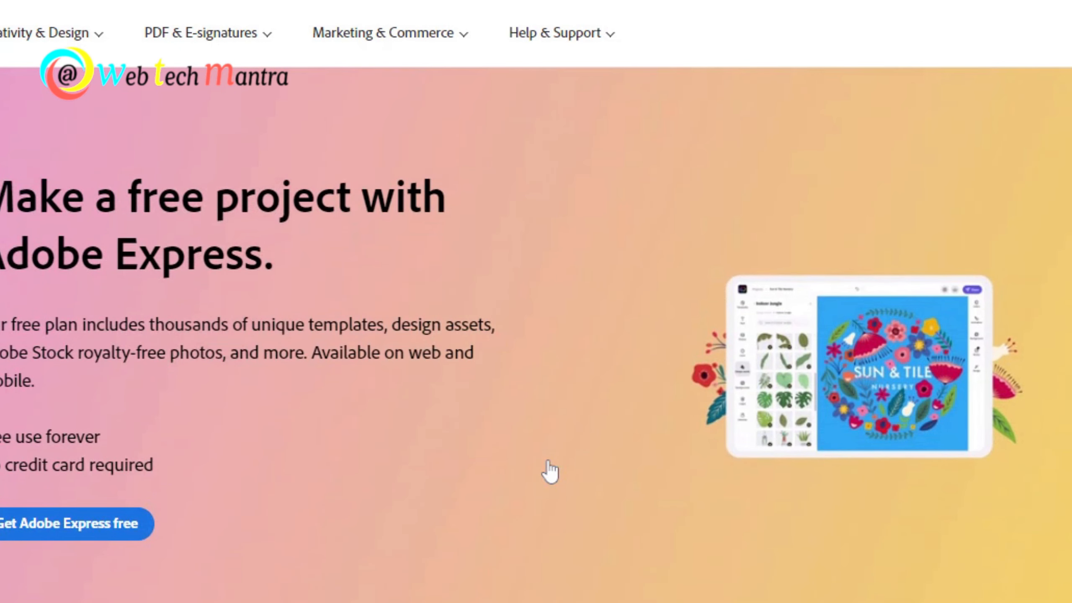
Step: Scroll down the Adobe Express landing page
scroll(down, 3)
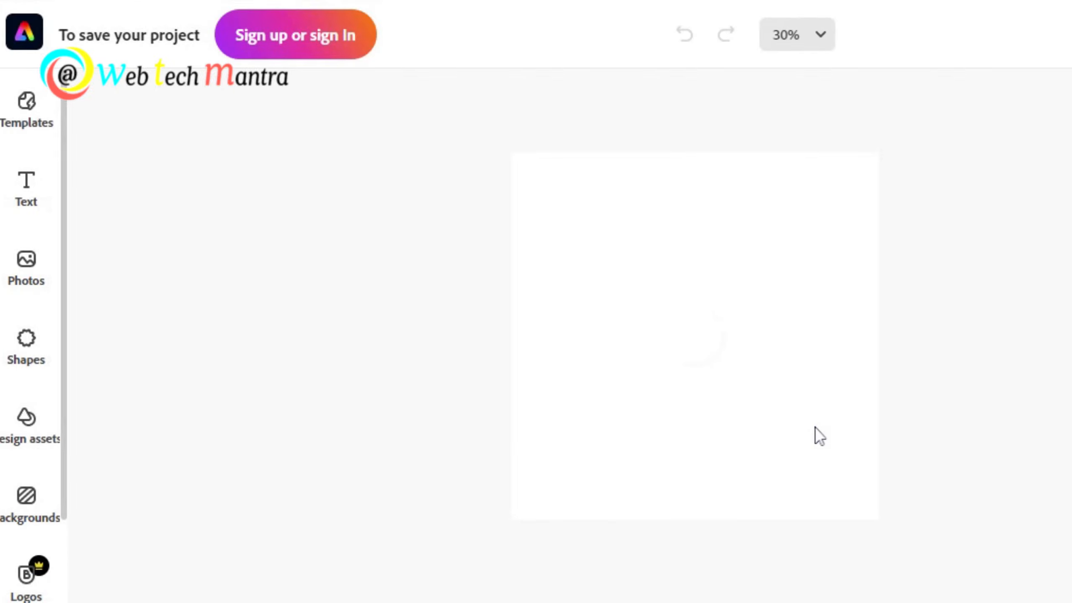
Step: Accept the welcome terms and scroll through the Flyers templates
click(26, 107)
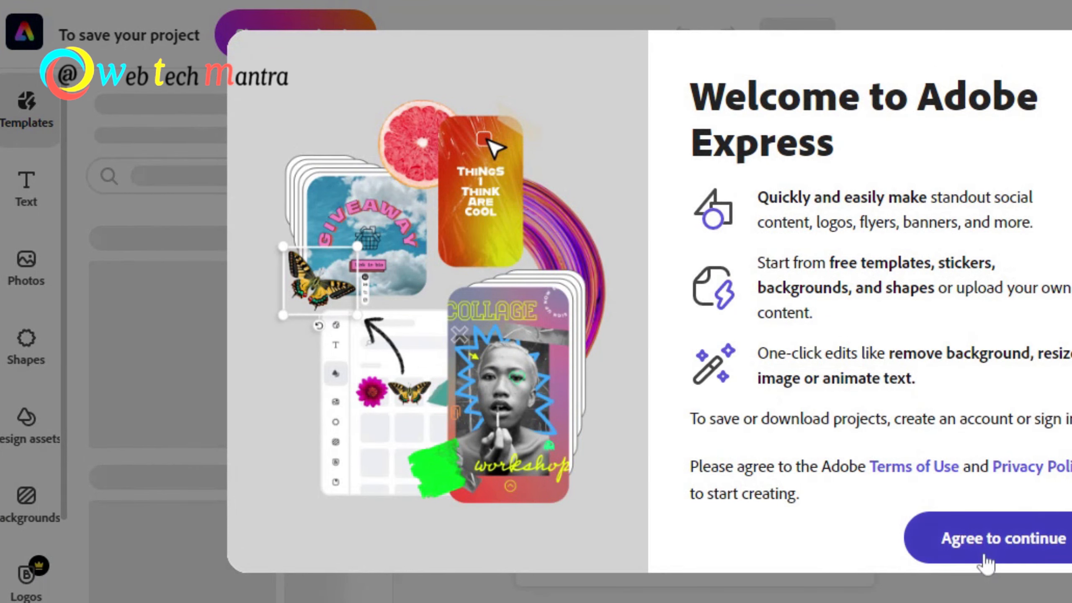
click(1002, 538)
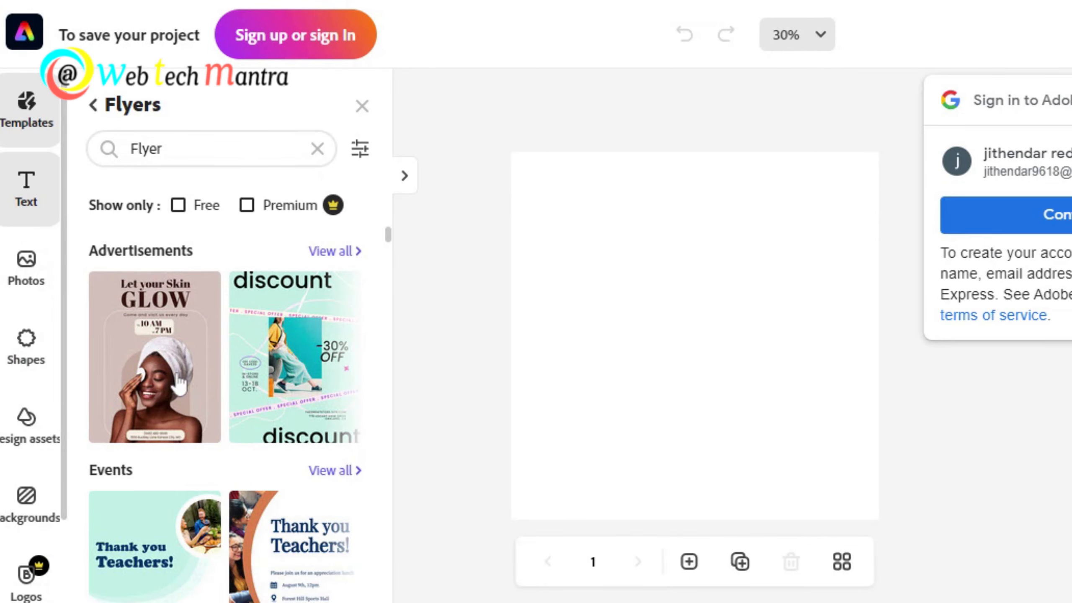
scroll(down, 3)
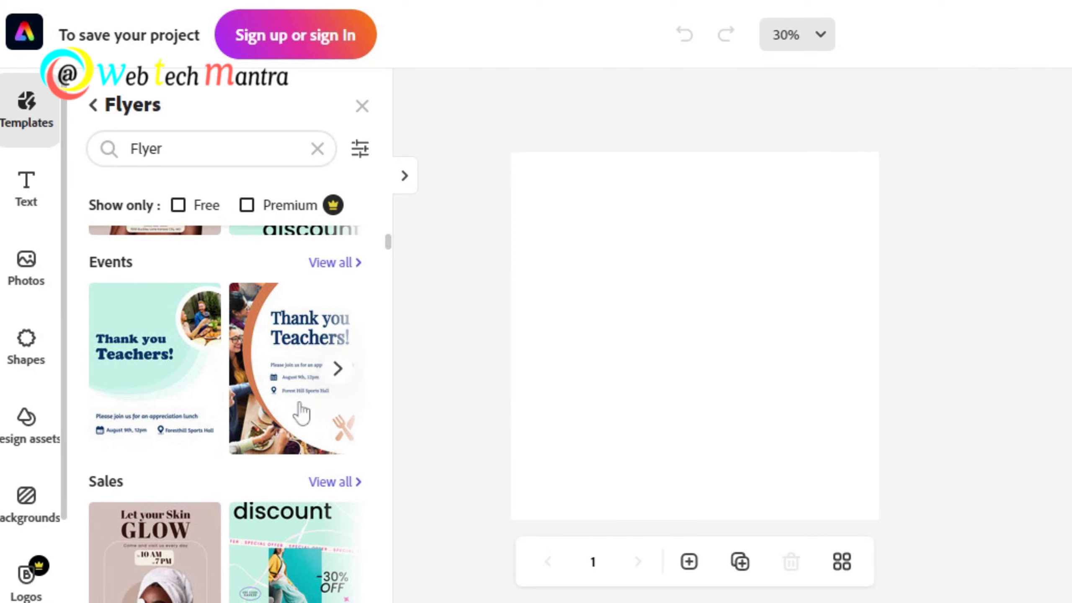
scroll(down, 3)
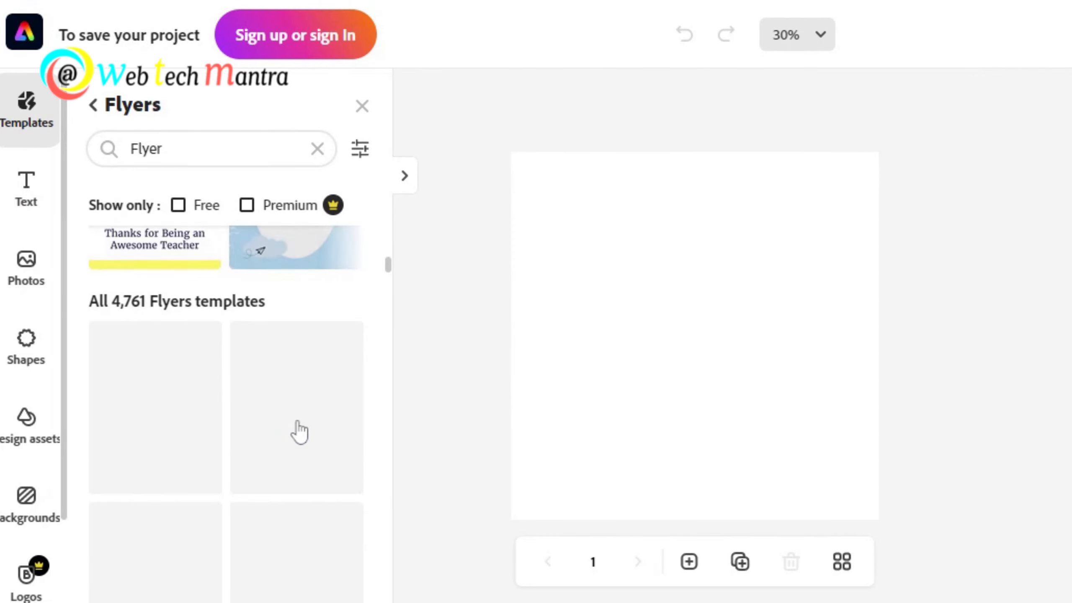
Step: Browse the Text, Photos, Backgrounds, Logos and Libraries panels, then show Layout options
click(26, 190)
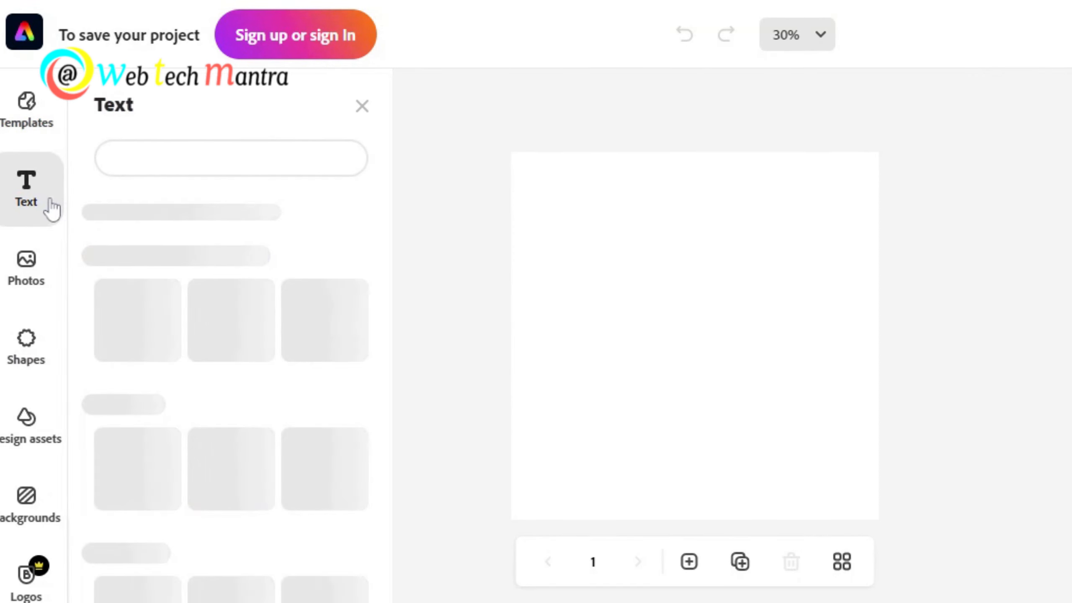
click(26, 261)
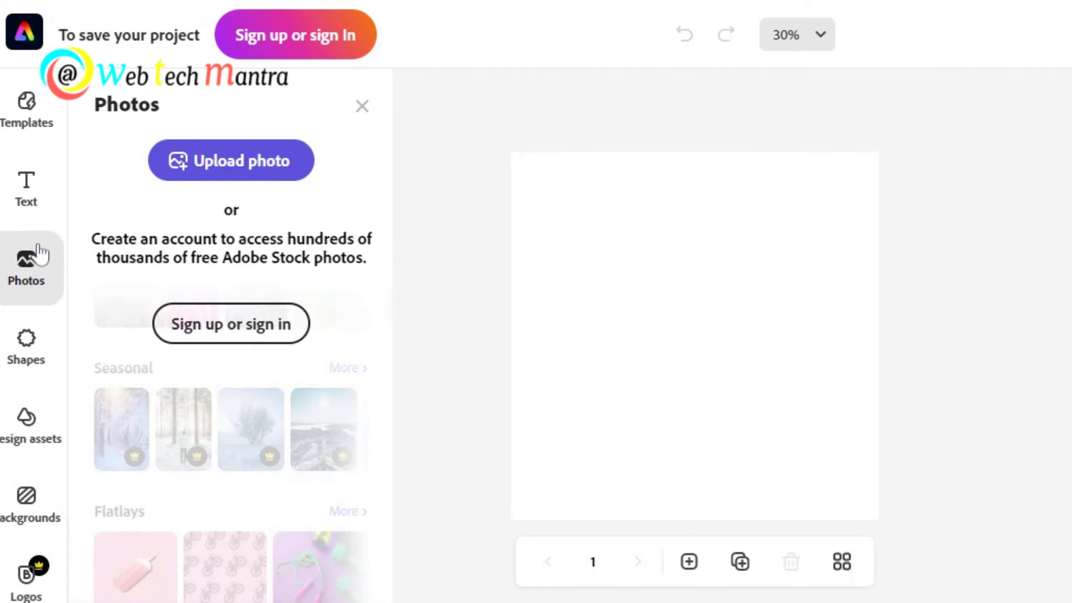
click(26, 348)
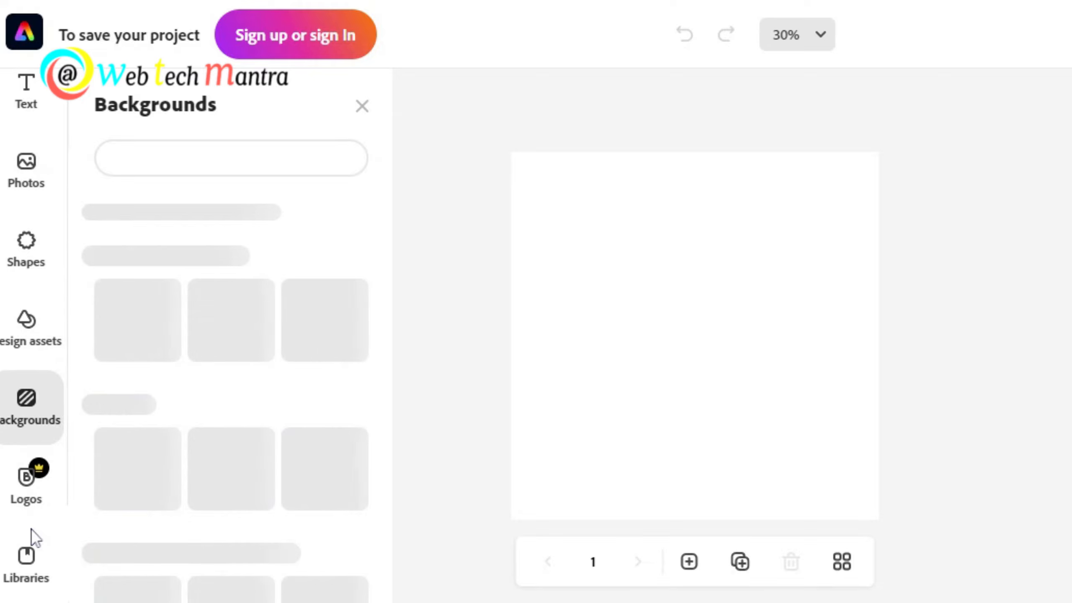
click(26, 483)
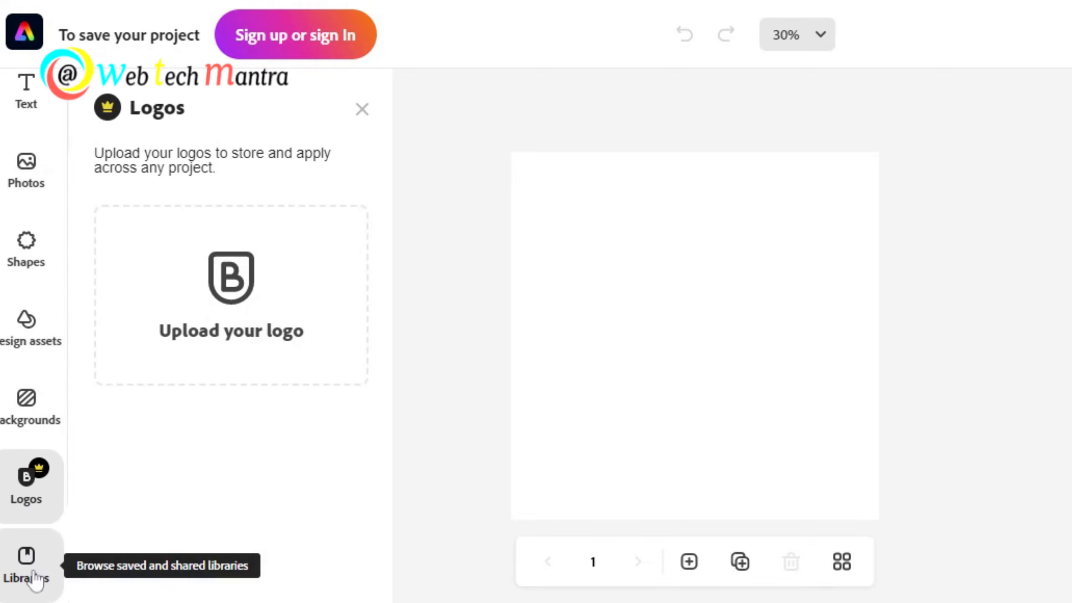
click(23, 564)
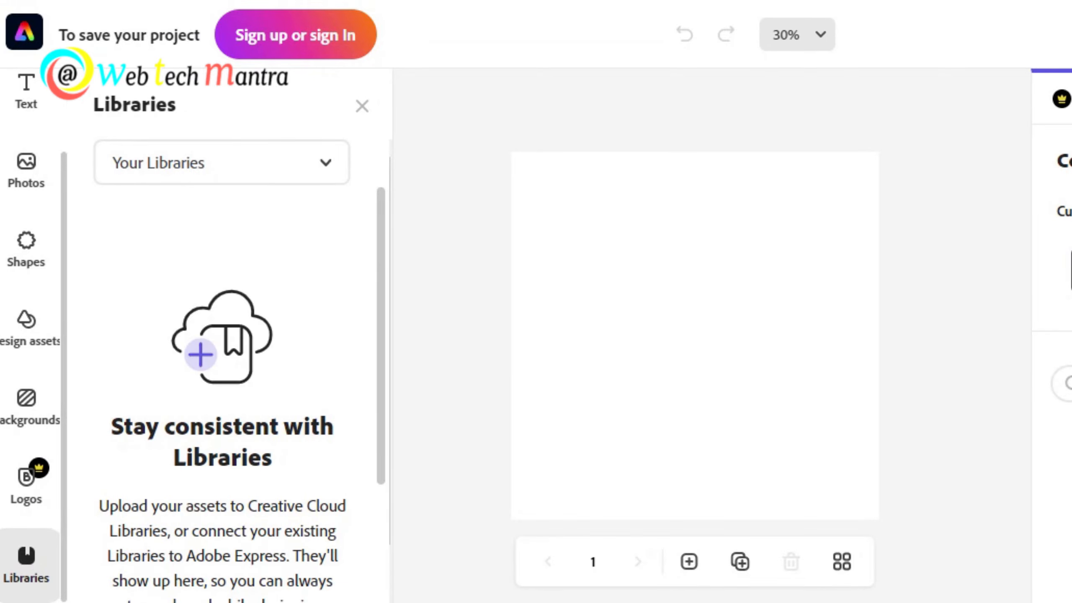
click(1028, 263)
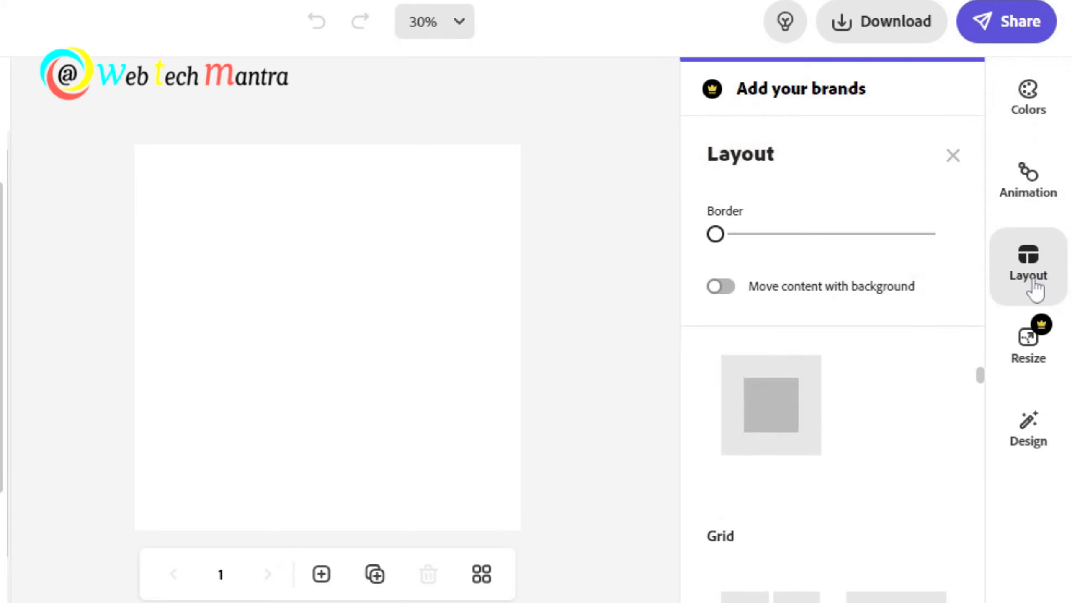